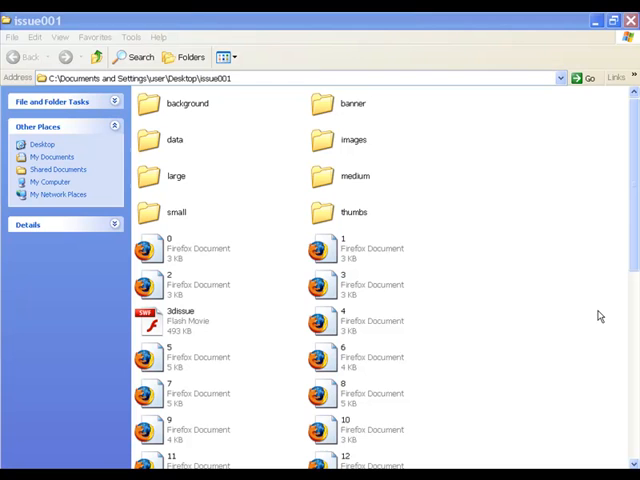
mouse_move(428, 224)
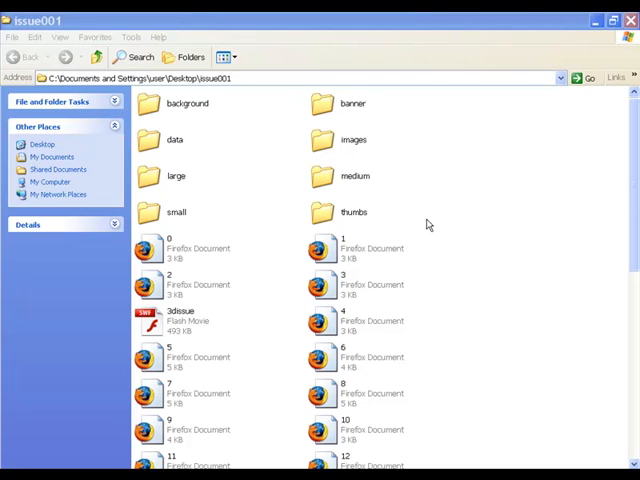
mouse_move(484, 290)
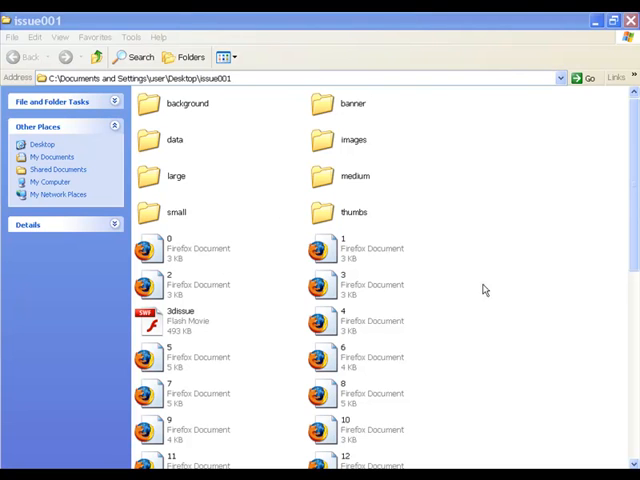
mouse_move(210, 250)
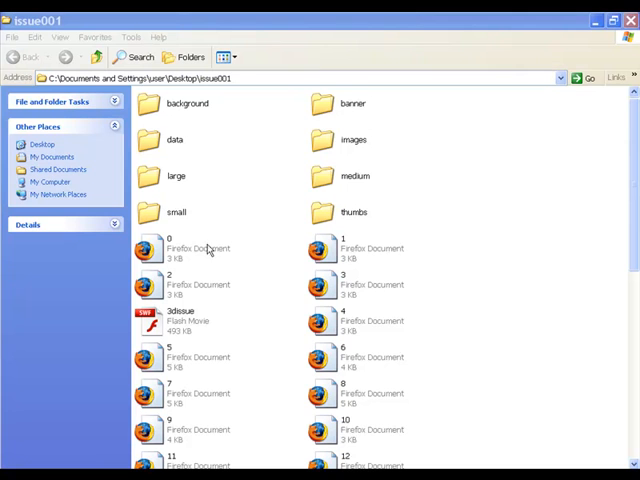
mouse_move(176, 188)
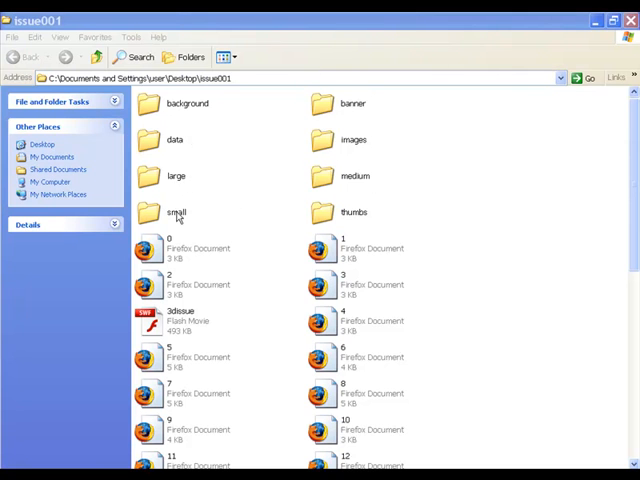
mouse_move(370, 208)
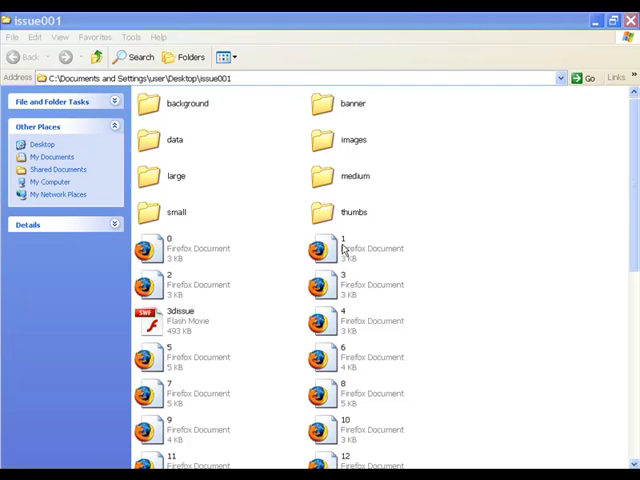
mouse_move(334, 288)
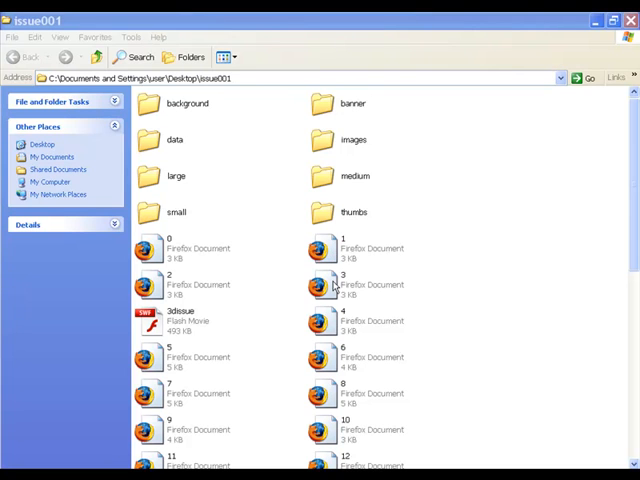
mouse_move(332, 368)
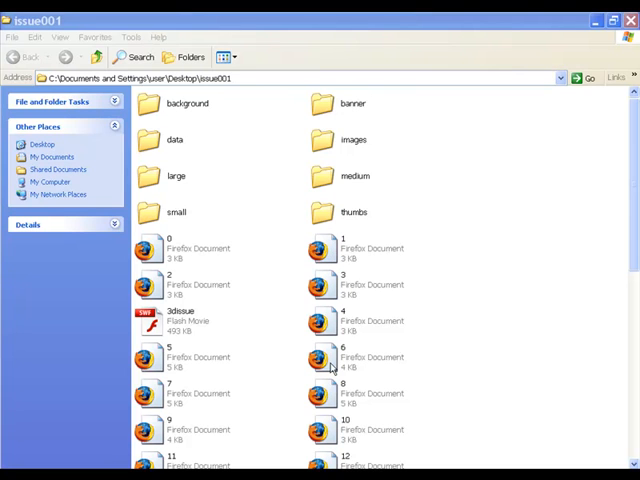
mouse_move(344, 362)
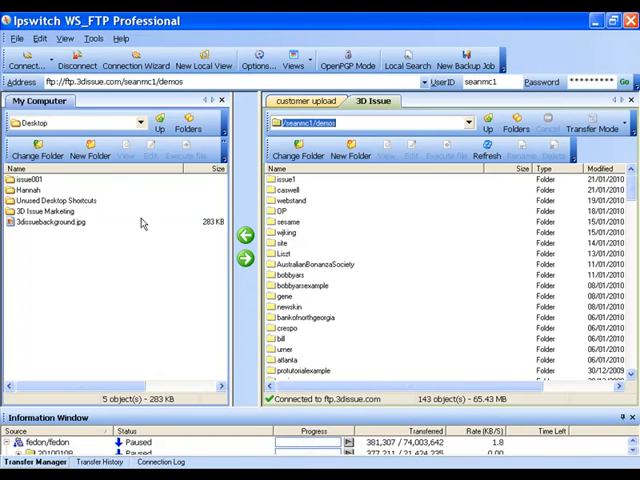
mouse_move(70, 268)
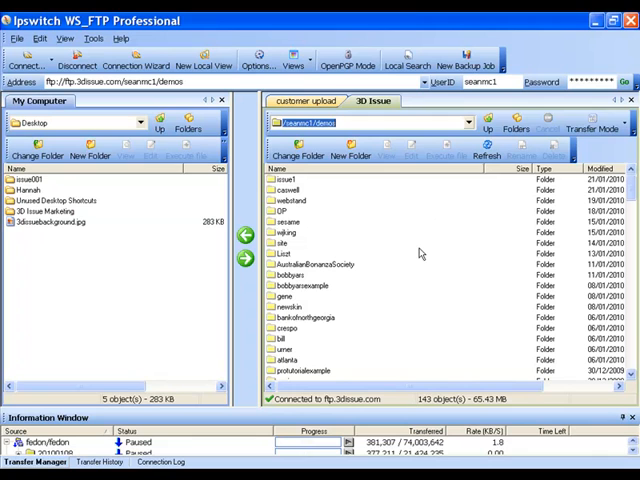
Bring up the Windows launcher menu over the connected WS_FTP session
left_click(28, 180)
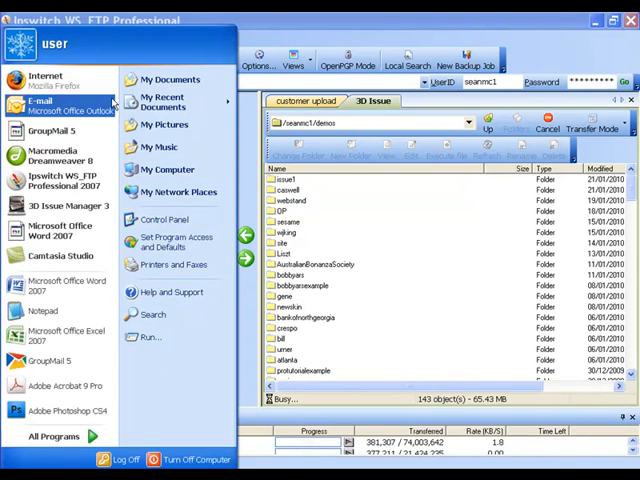
Launch Mozilla Firefox from the Start menu
left_click(44, 80)
type("www.3dissue.com/demos/issue0")
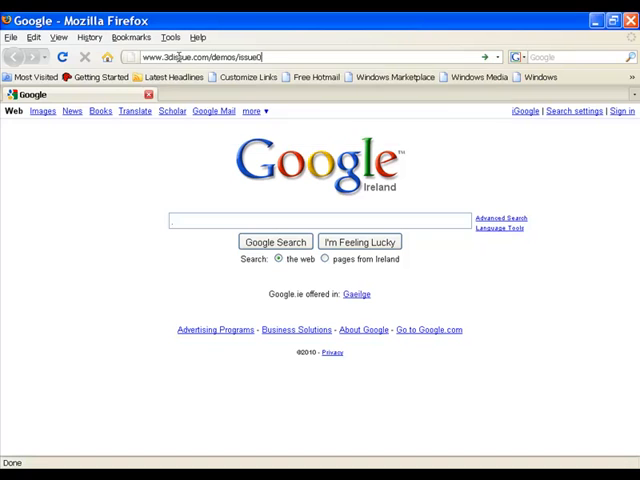
key("Return")
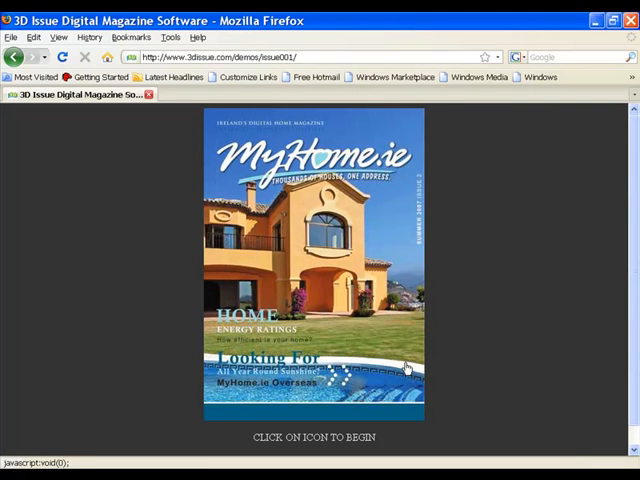
mouse_move(230, 196)
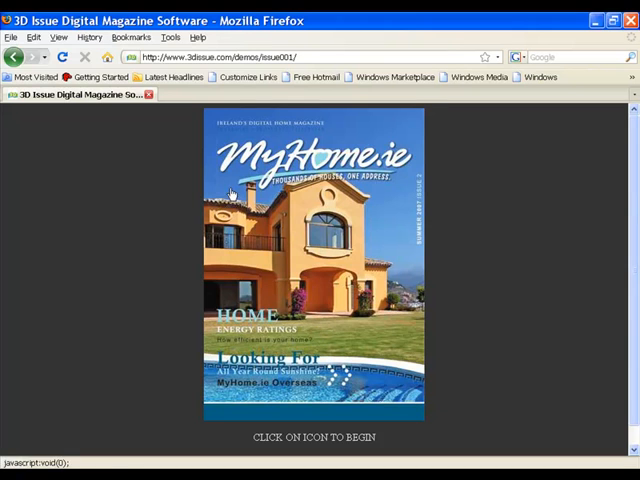
left_click(312, 260)
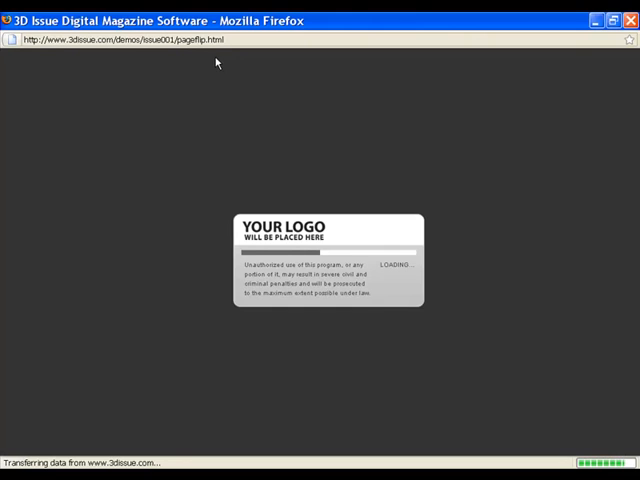
mouse_move(348, 162)
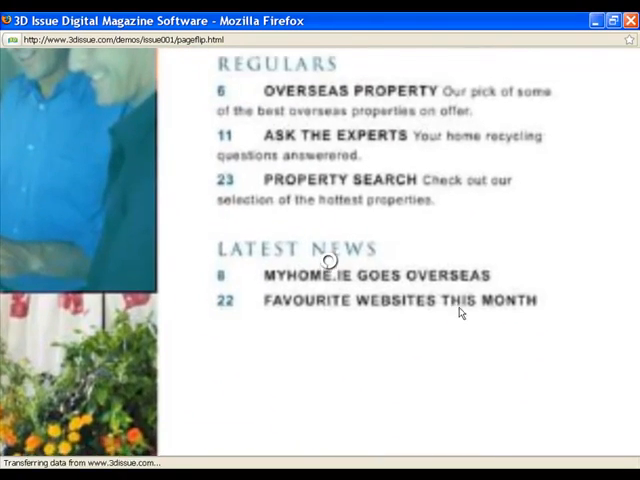
Play and close the Overseas Properties video twice, then flip back to the contents spread
scroll("up", 3)
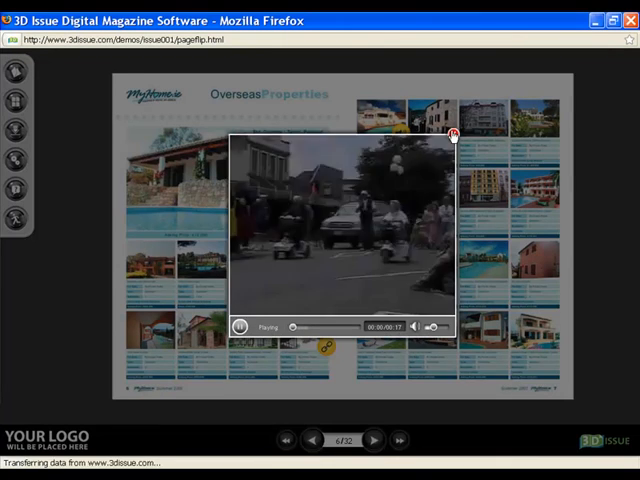
left_click(454, 136)
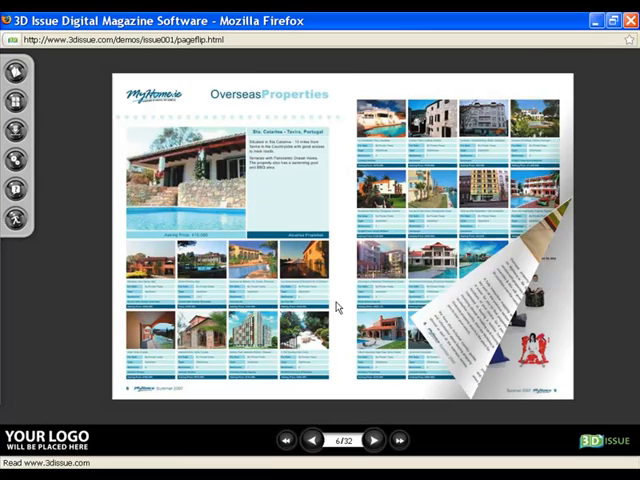
left_click(376, 440)
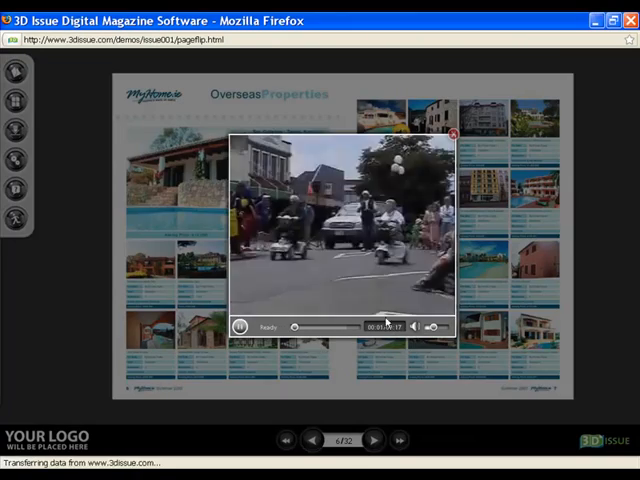
left_click(458, 132)
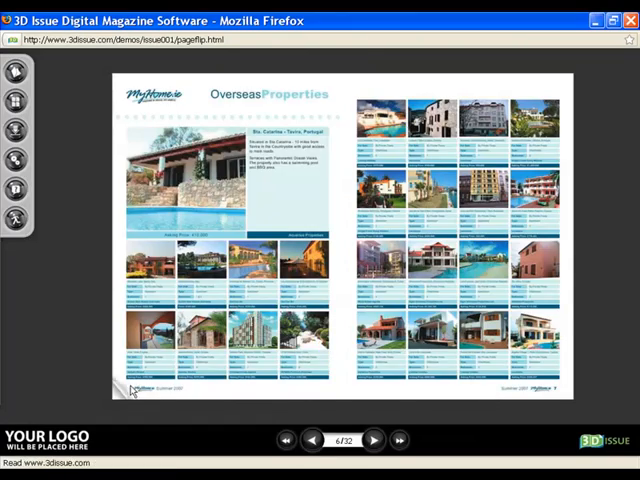
left_click(312, 440)
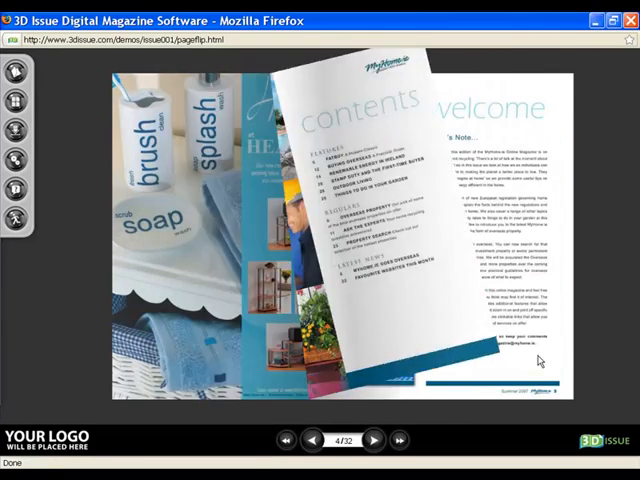